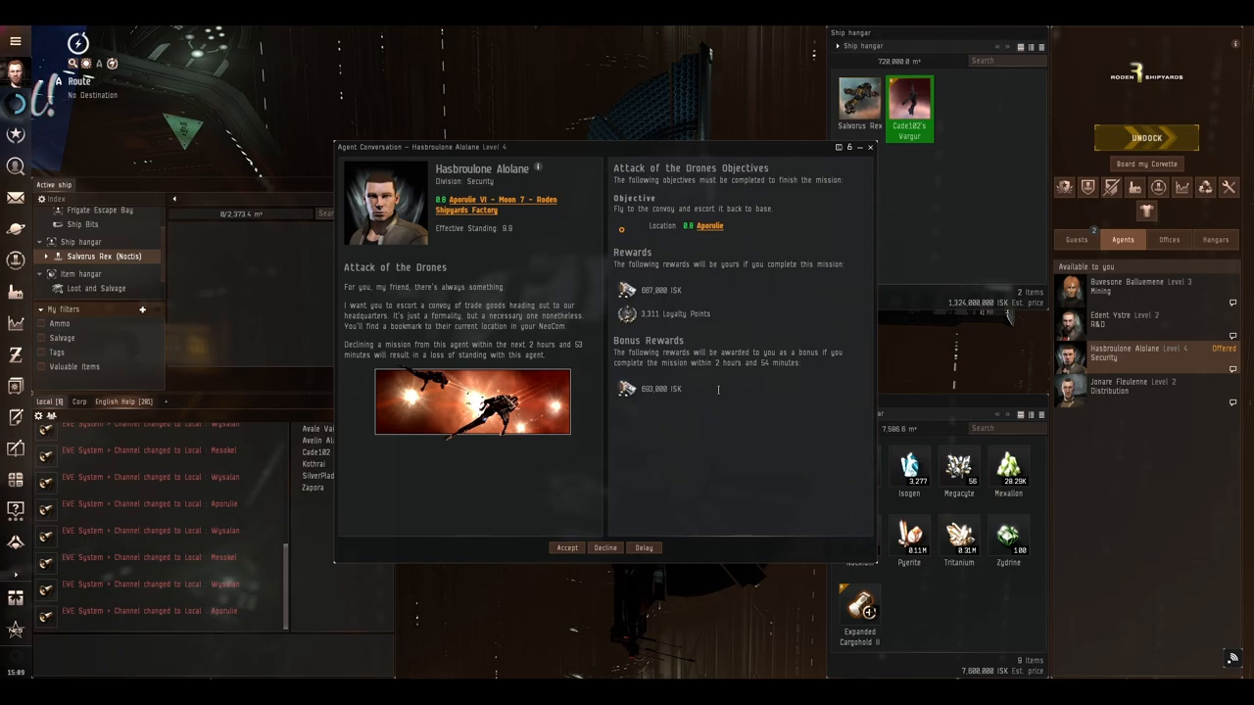
- Accept the Attack of the Drones mission and undock from the station
click(566, 547)
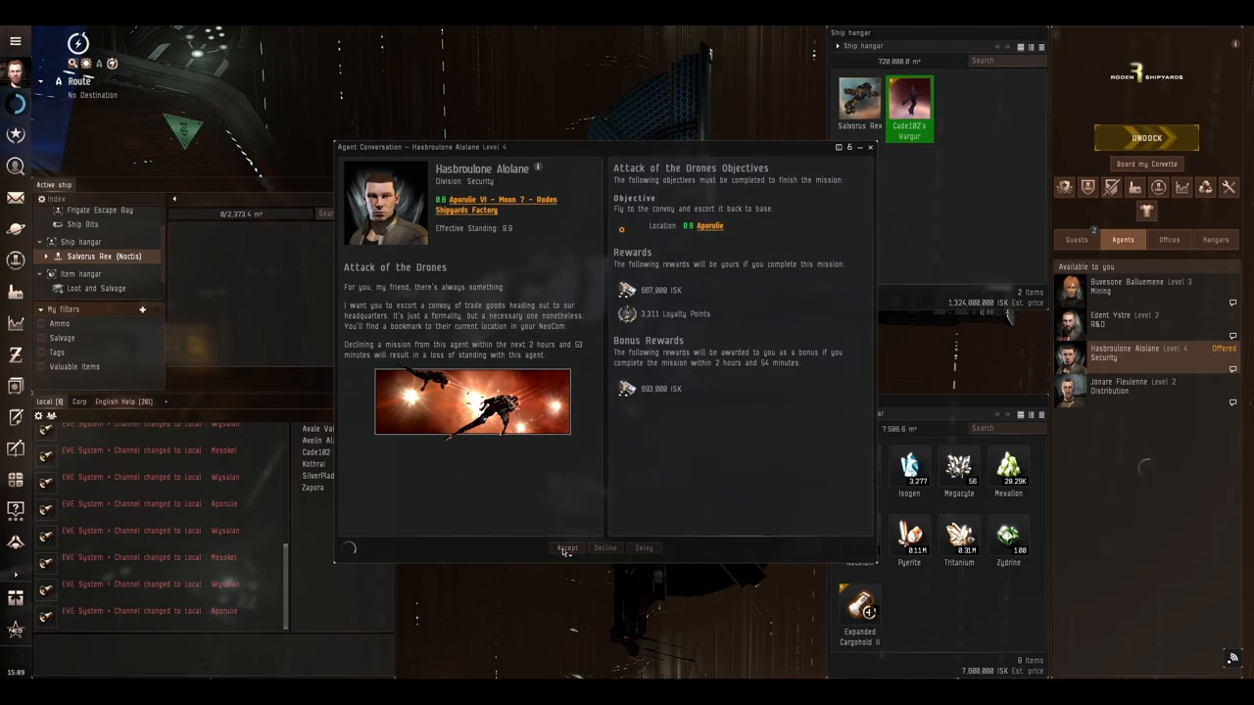
click(567, 548)
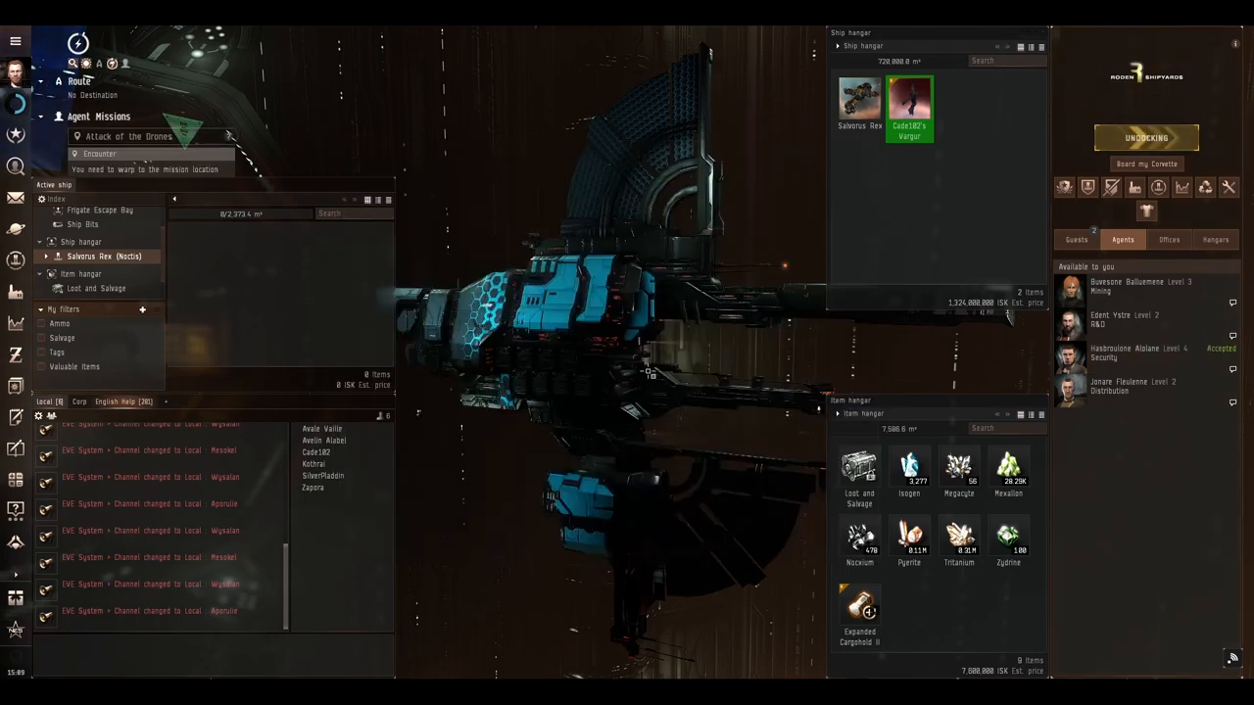
- Warp to the mission site while reviewing Disintegrator Alvum and Elite Drone Parasite attributes
click(1145, 138)
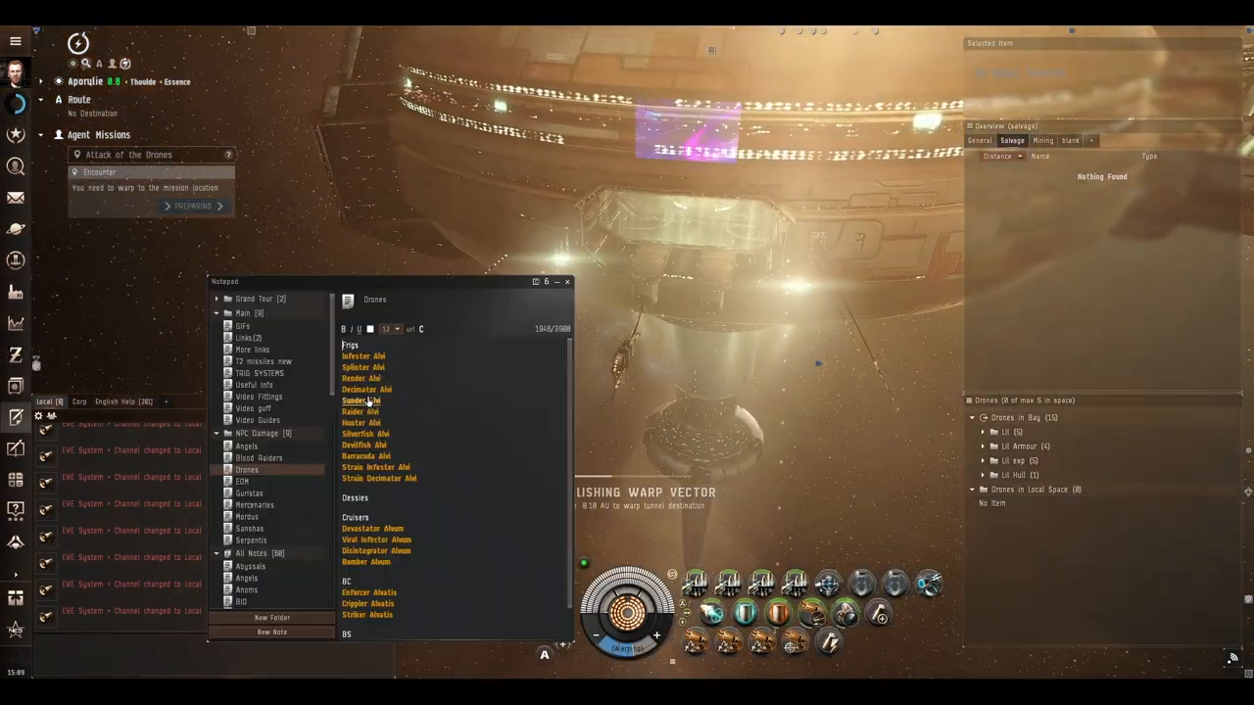
click(360, 400)
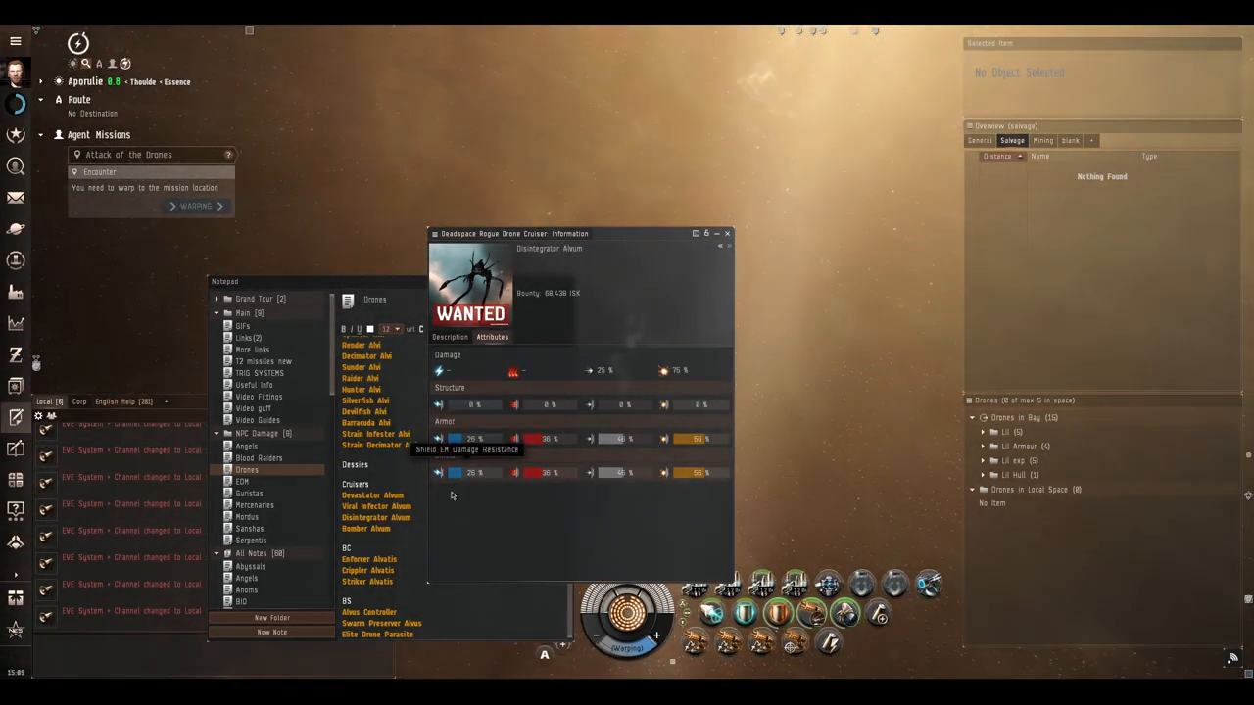
click(370, 559)
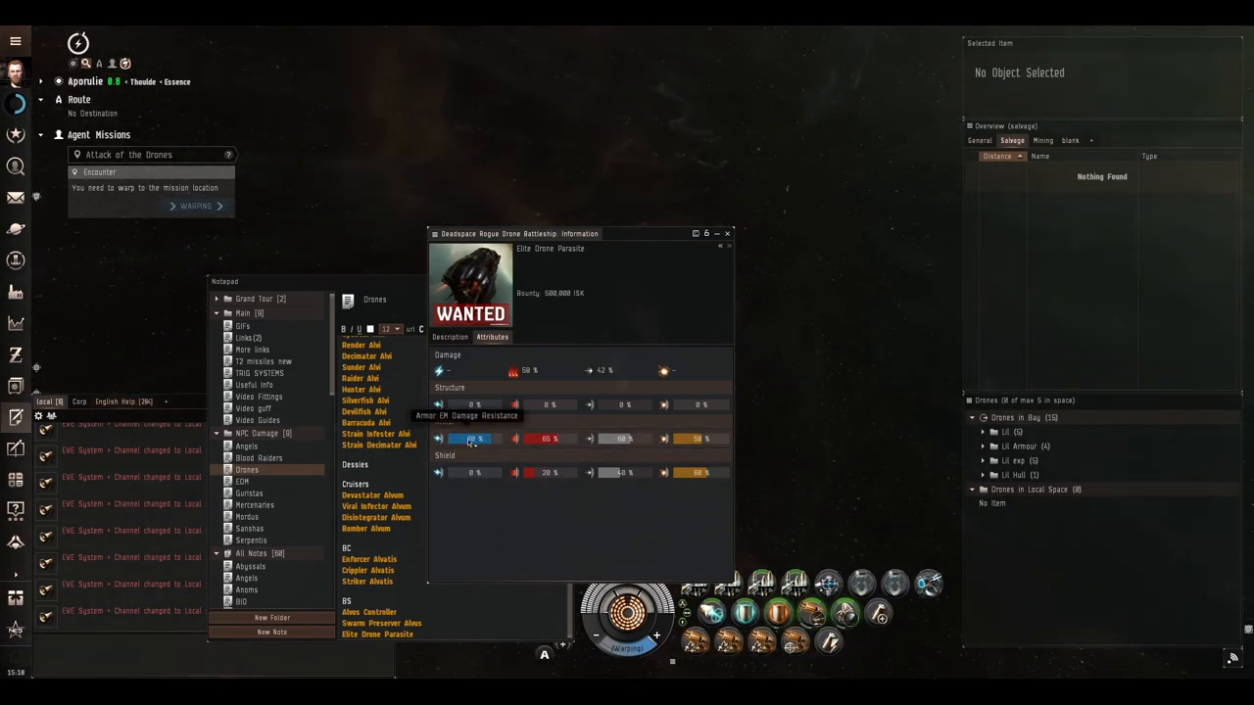
click(369, 506)
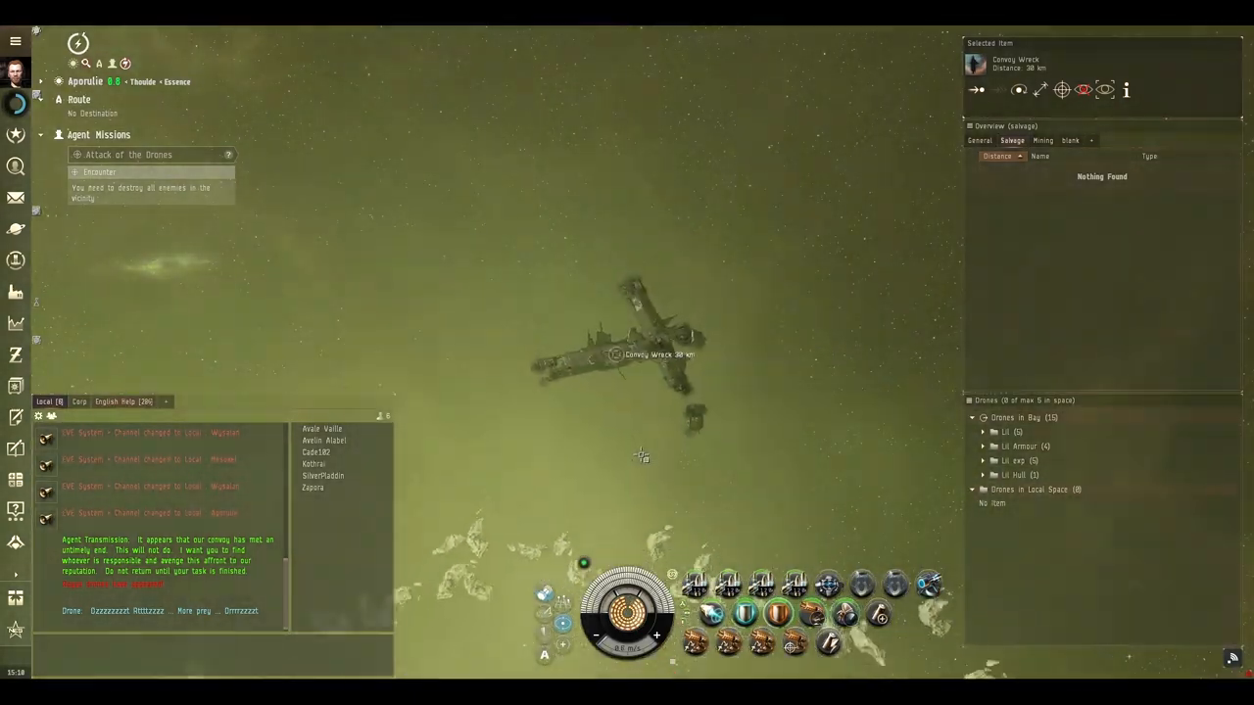
- Switch the Overview to the General tab to list the hostile rogue drones
click(980, 140)
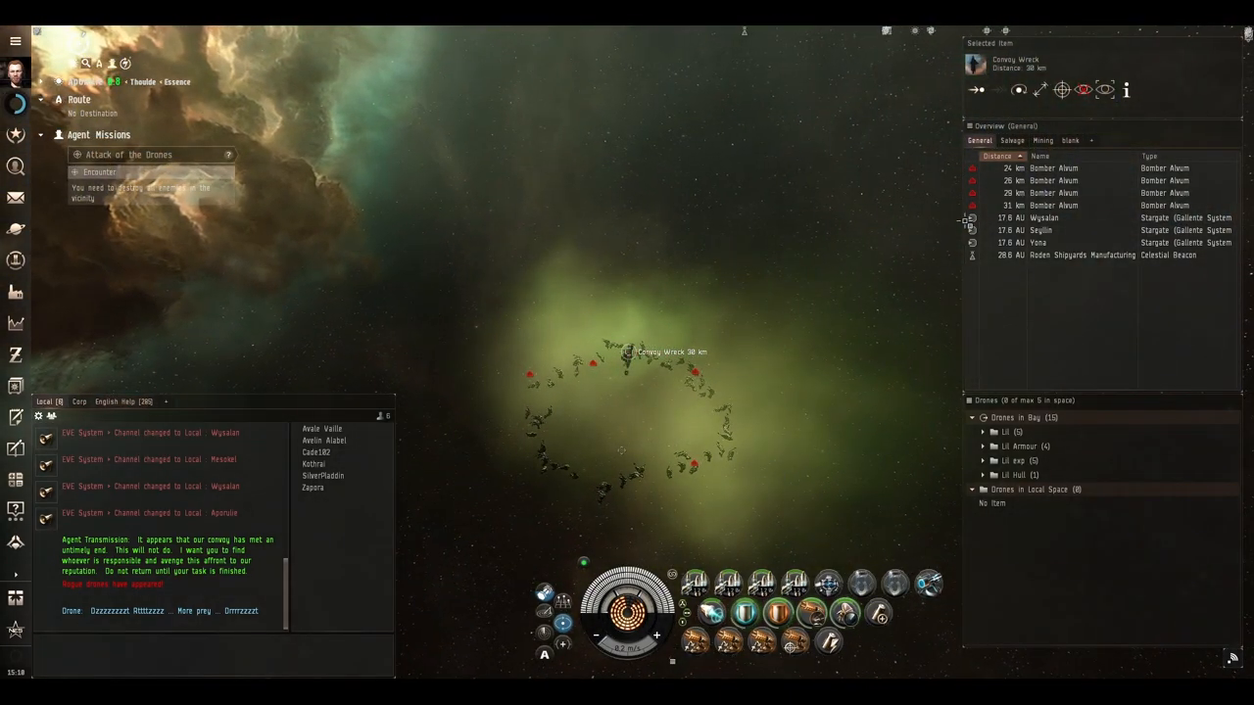
click(1053, 168)
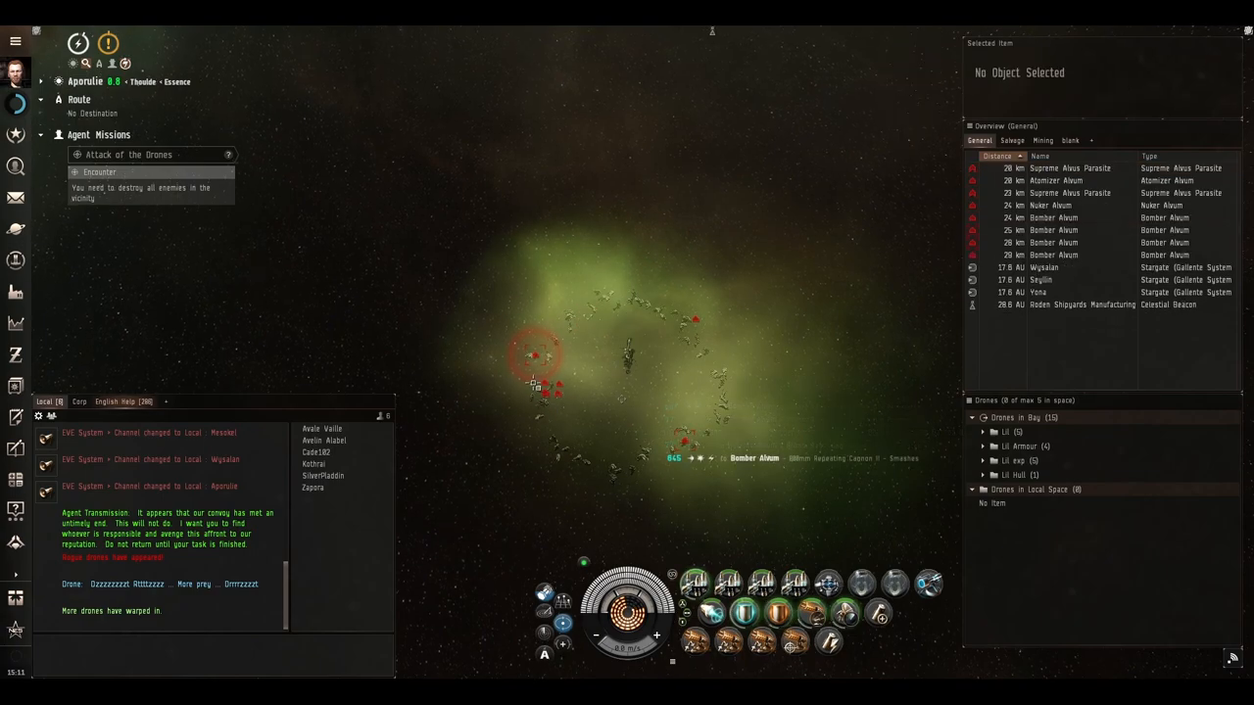
- Lock the rogue drones and fire on the Nuker, Atomizer, Bombers and Supreme Alvus Parasite
click(538, 382)
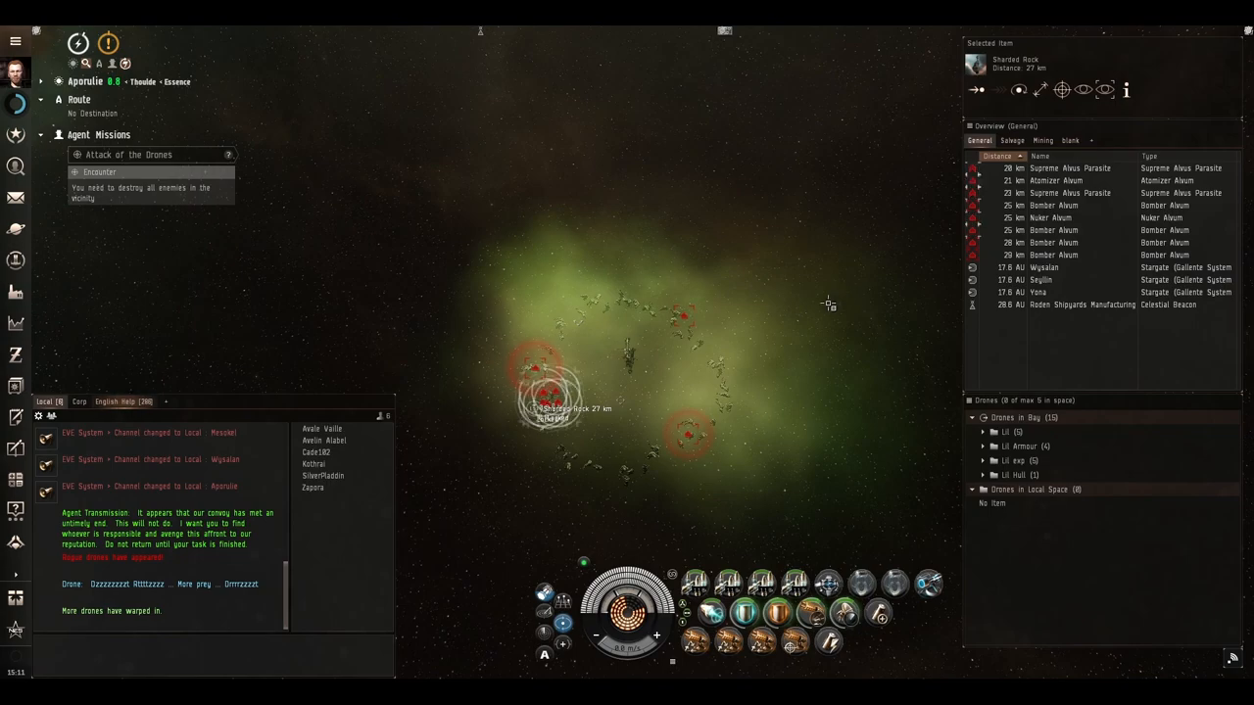
click(1078, 217)
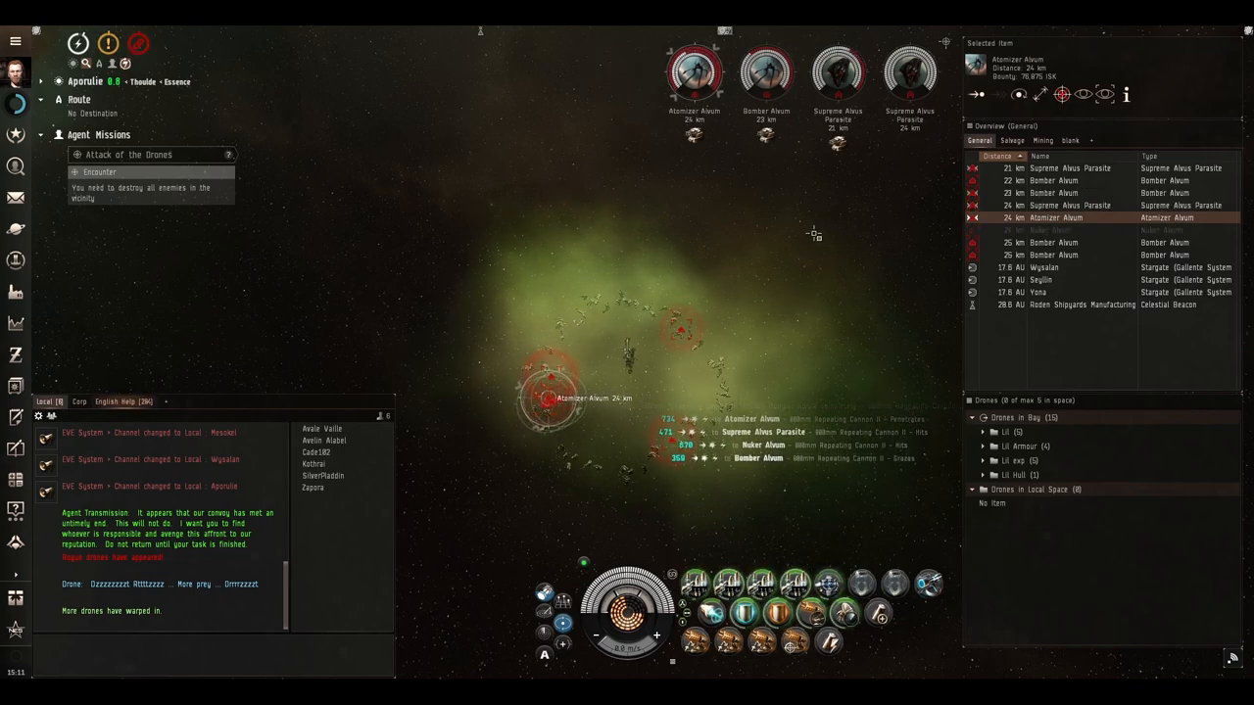
click(1068, 180)
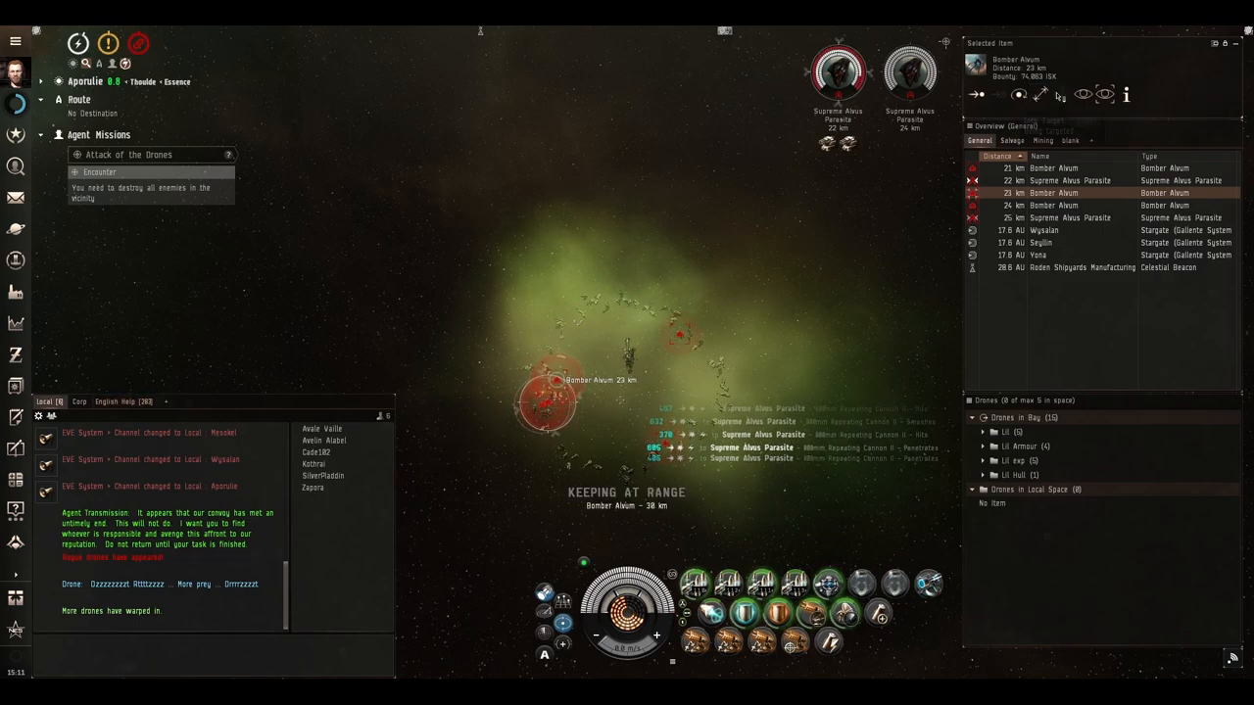
click(1069, 181)
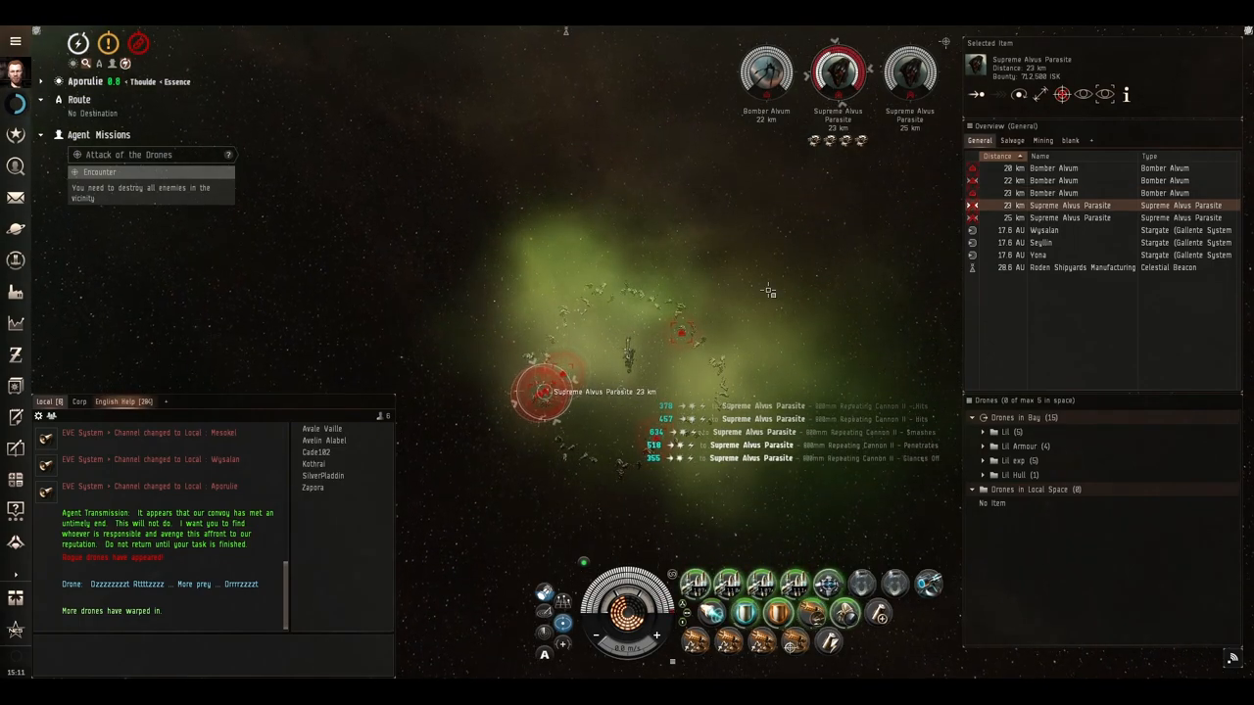
- Form a fleet with a pilot from Local and lock two Bomber Alvum drones
right_click(315, 451)
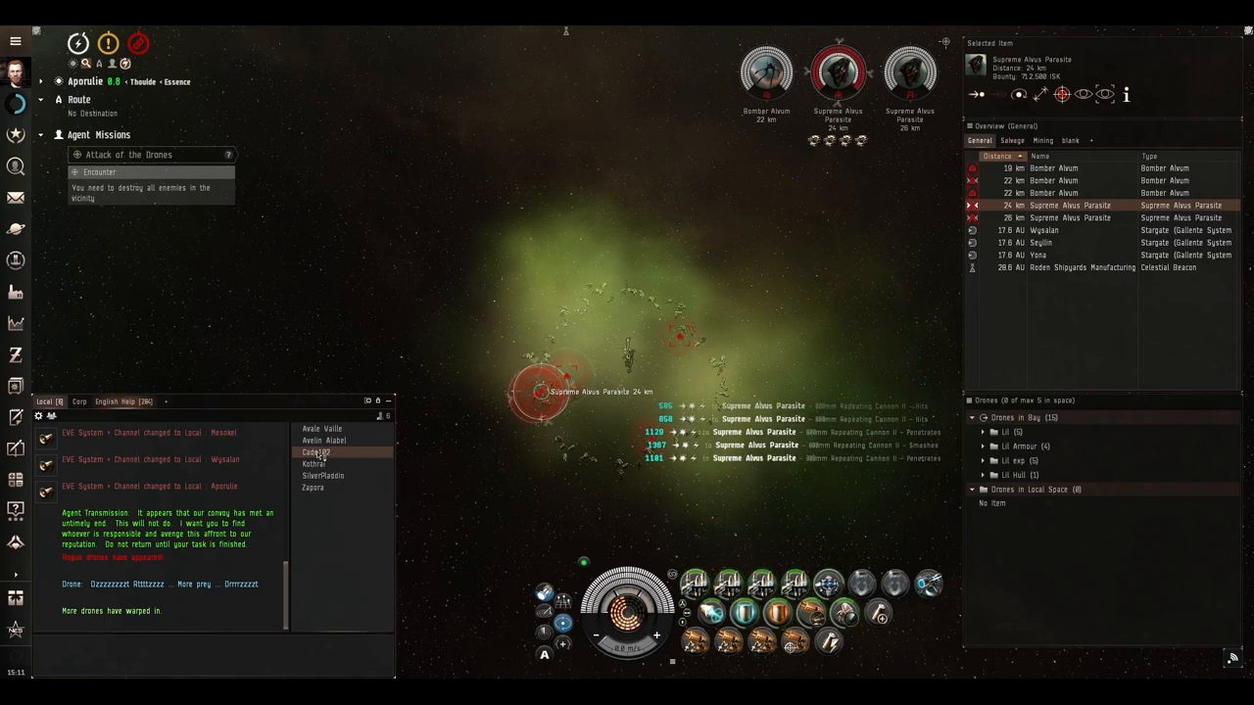
right_click(315, 452)
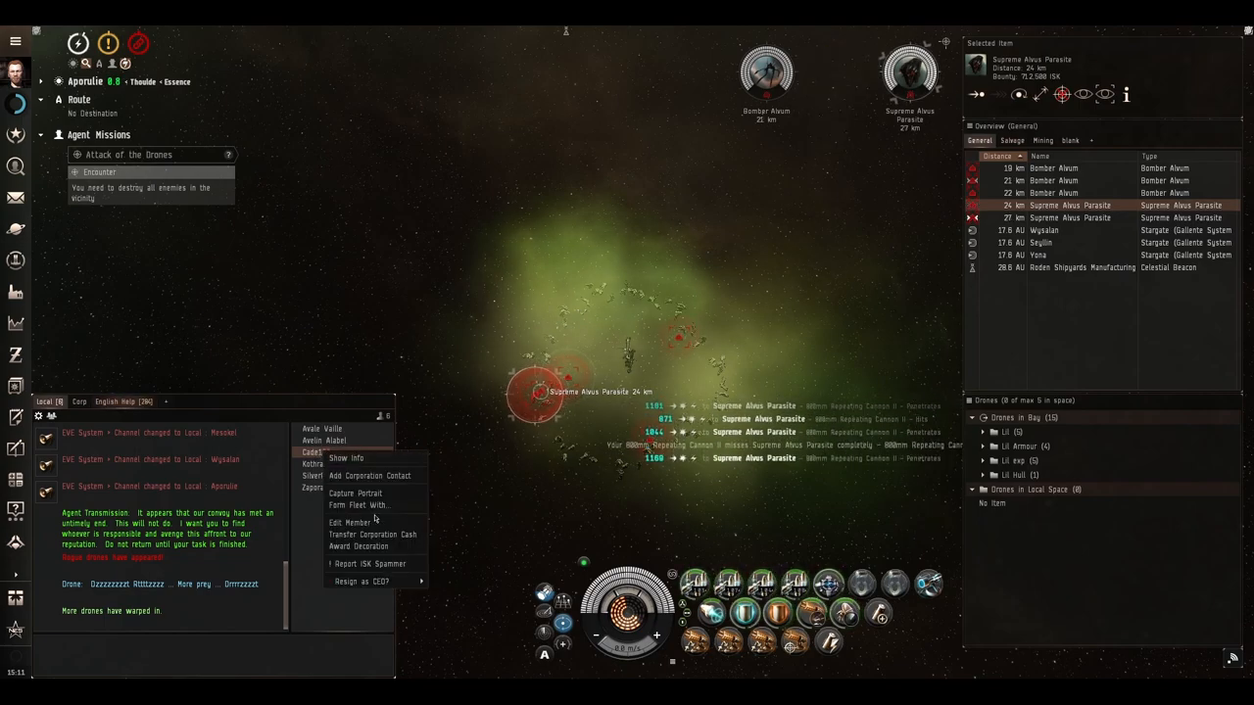
click(359, 504)
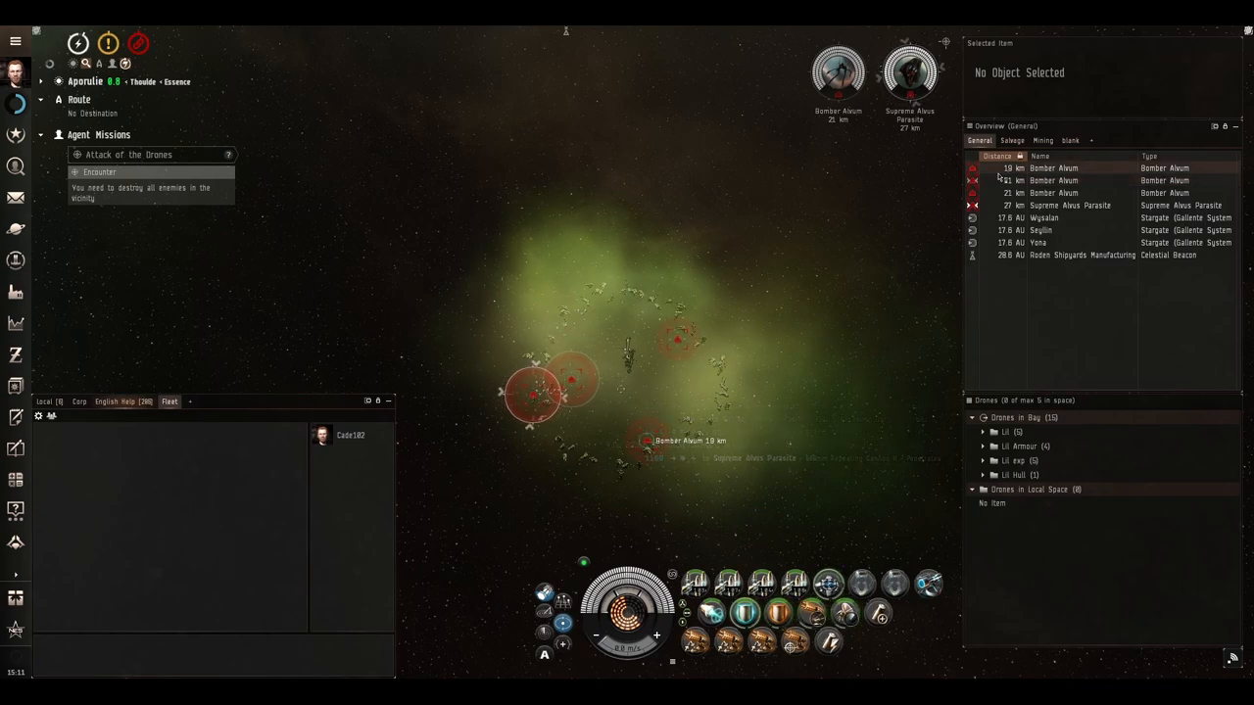
click(1053, 168)
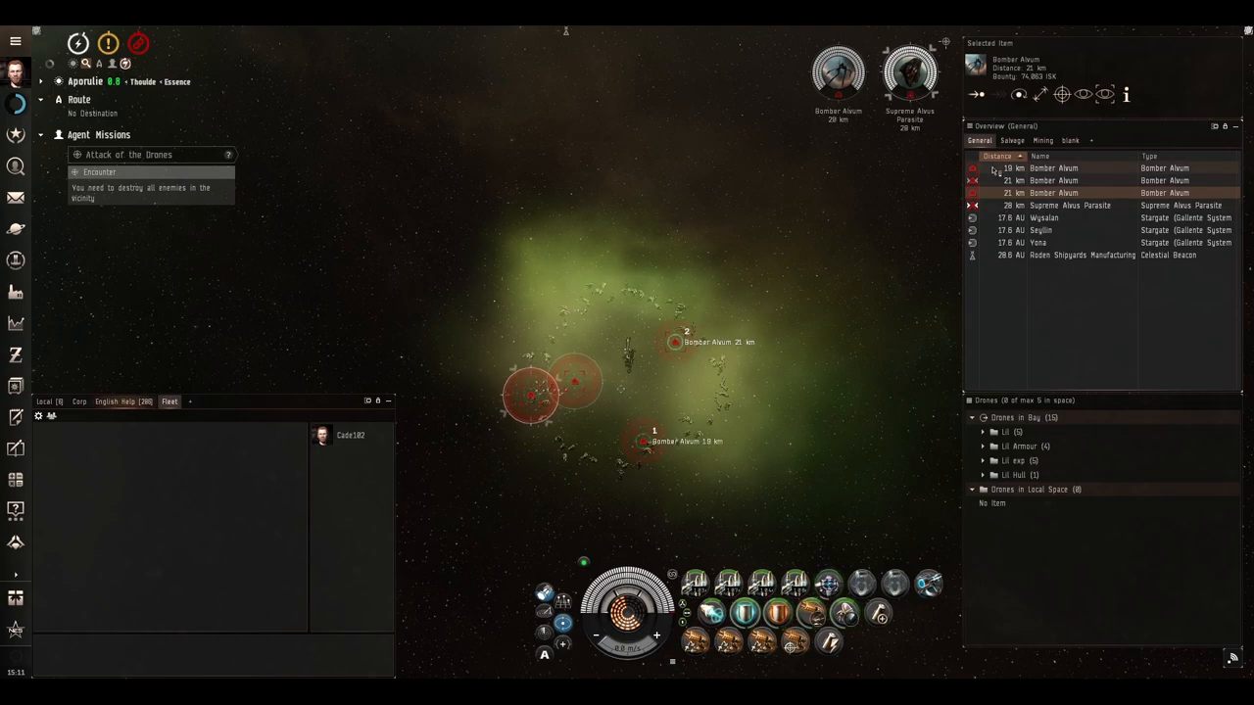
click(1053, 181)
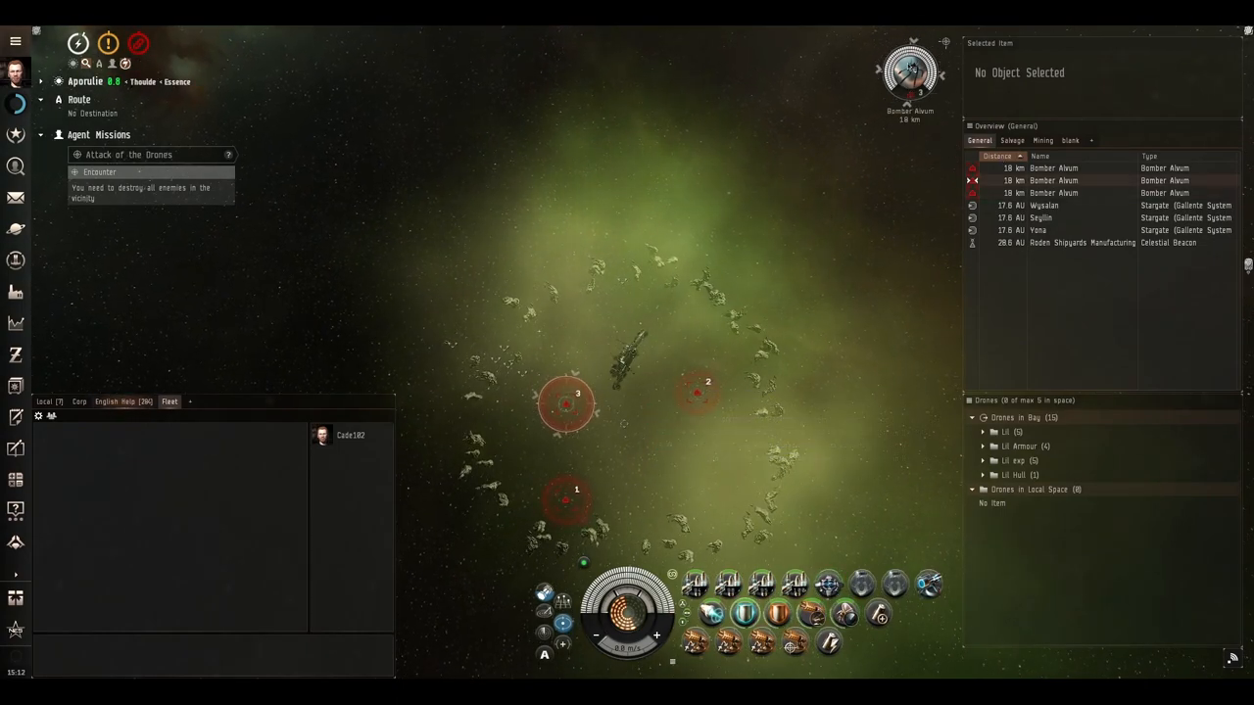
- Inspect the new wave, viewing the Strain Decimator Alvi's damage and resistance attributes
click(569, 404)
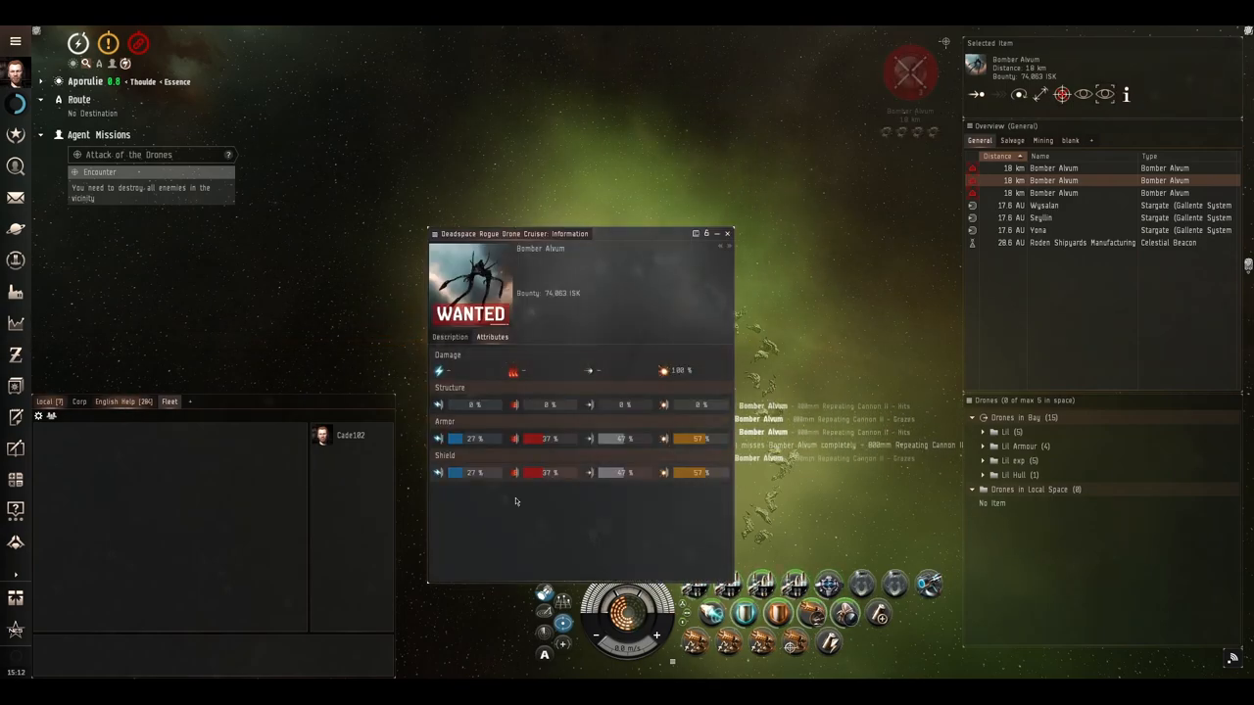
click(726, 233)
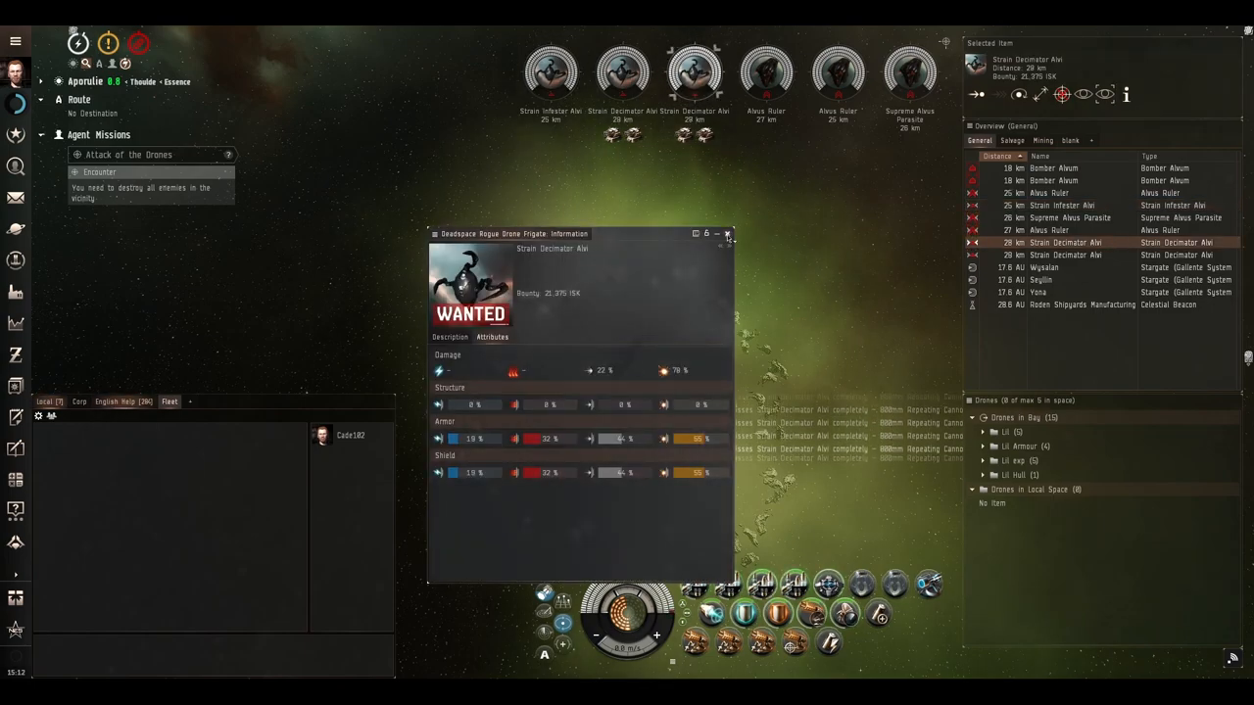
- Close the Strain Decimator Alvi details and target the Alvi frigate wave
click(728, 233)
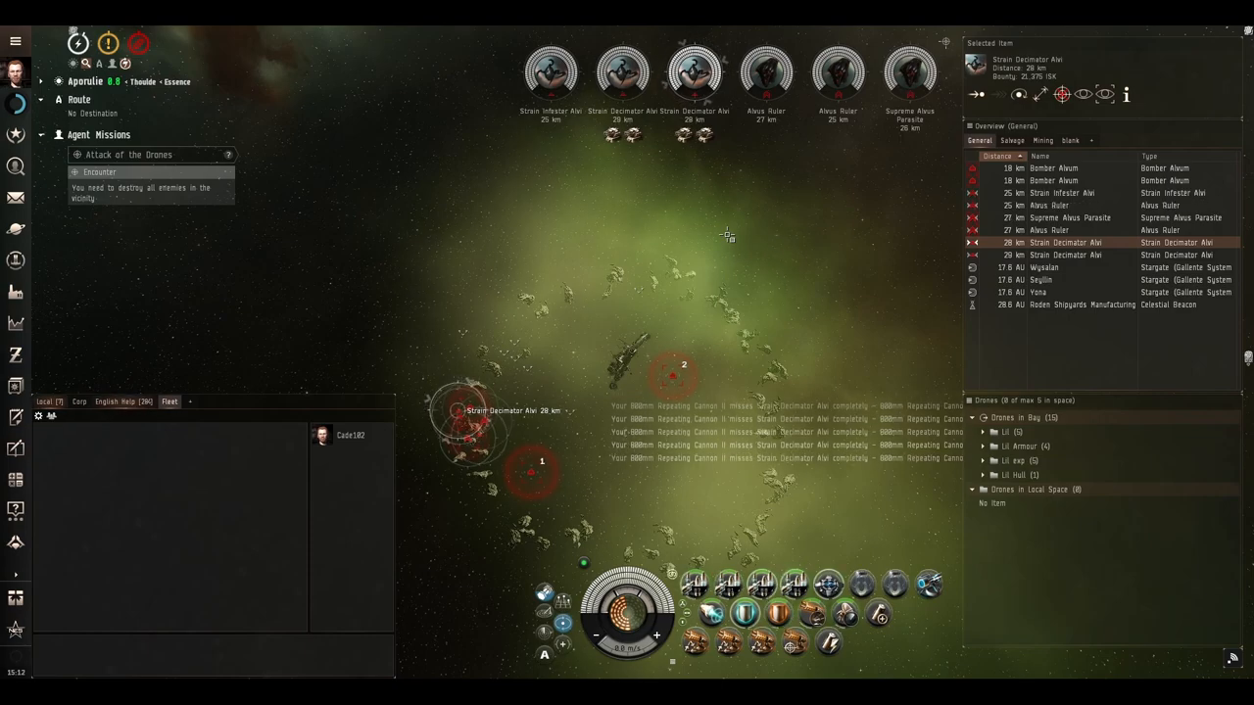
click(1065, 254)
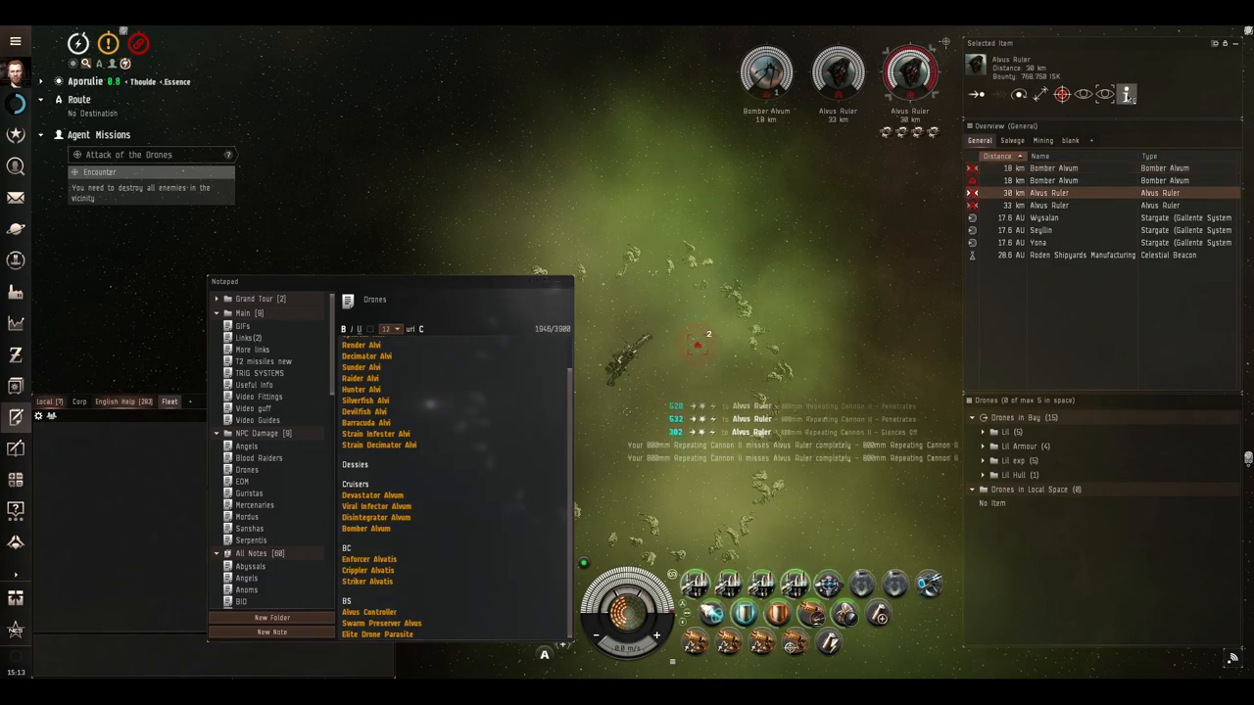
- View Bomber Alvum details, add Alvus Ruler to the Drones note, and close the info window
click(1126, 94)
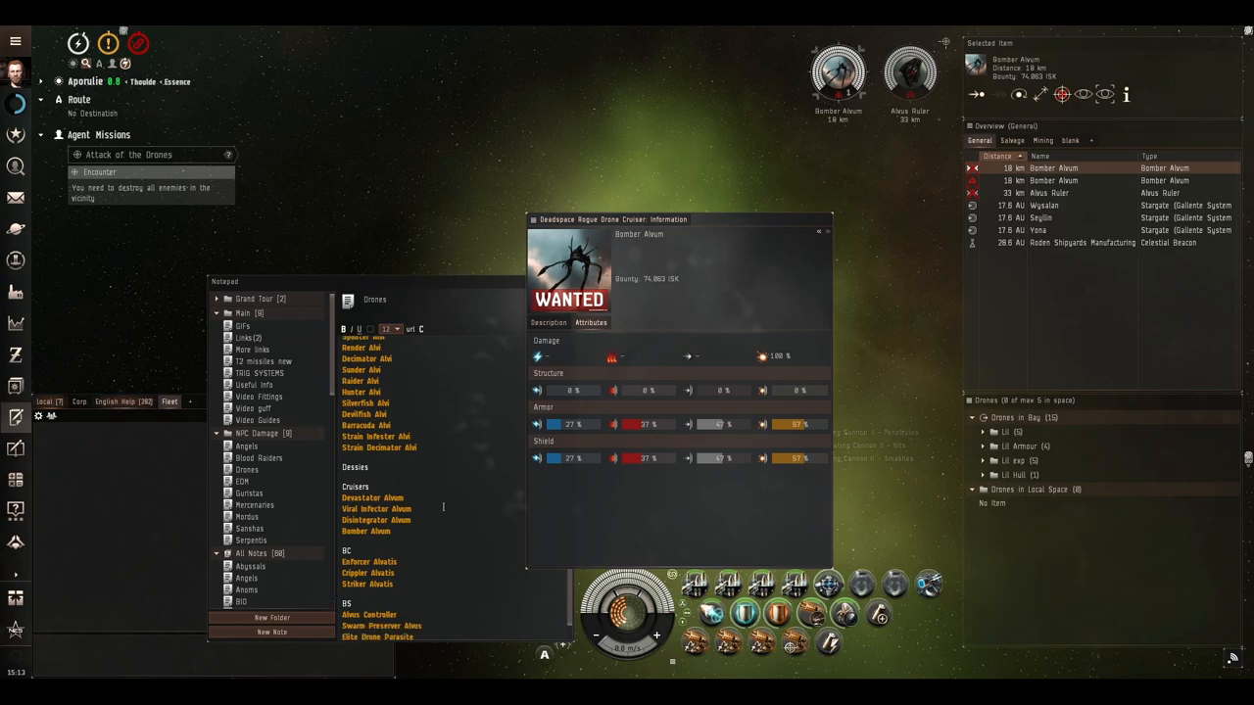
click(1048, 192)
text(Alvus Ruler)
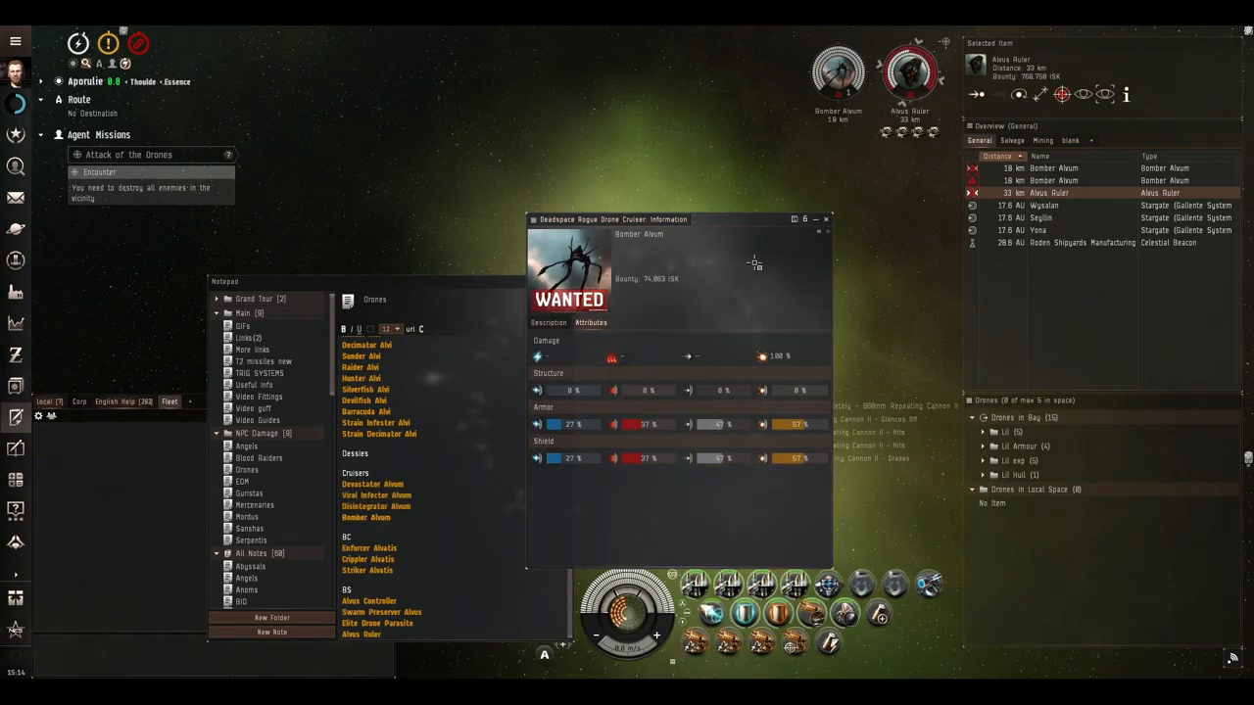
mouse_move(763, 356)
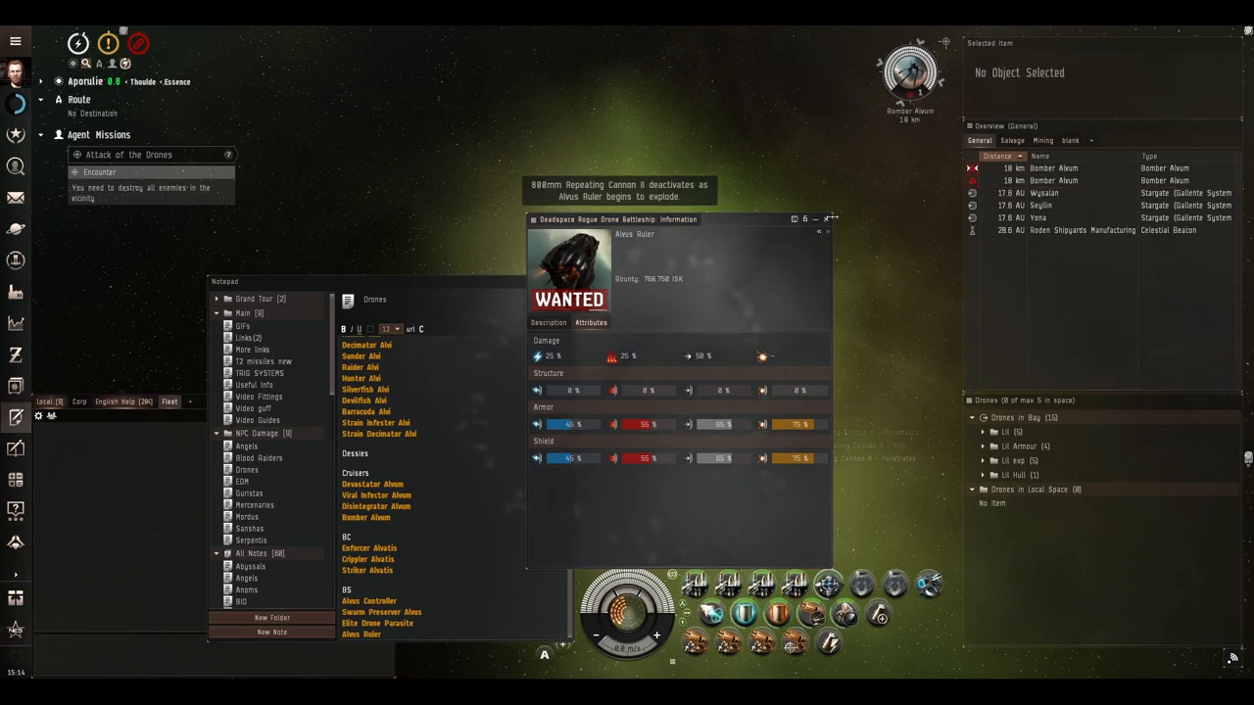
click(827, 218)
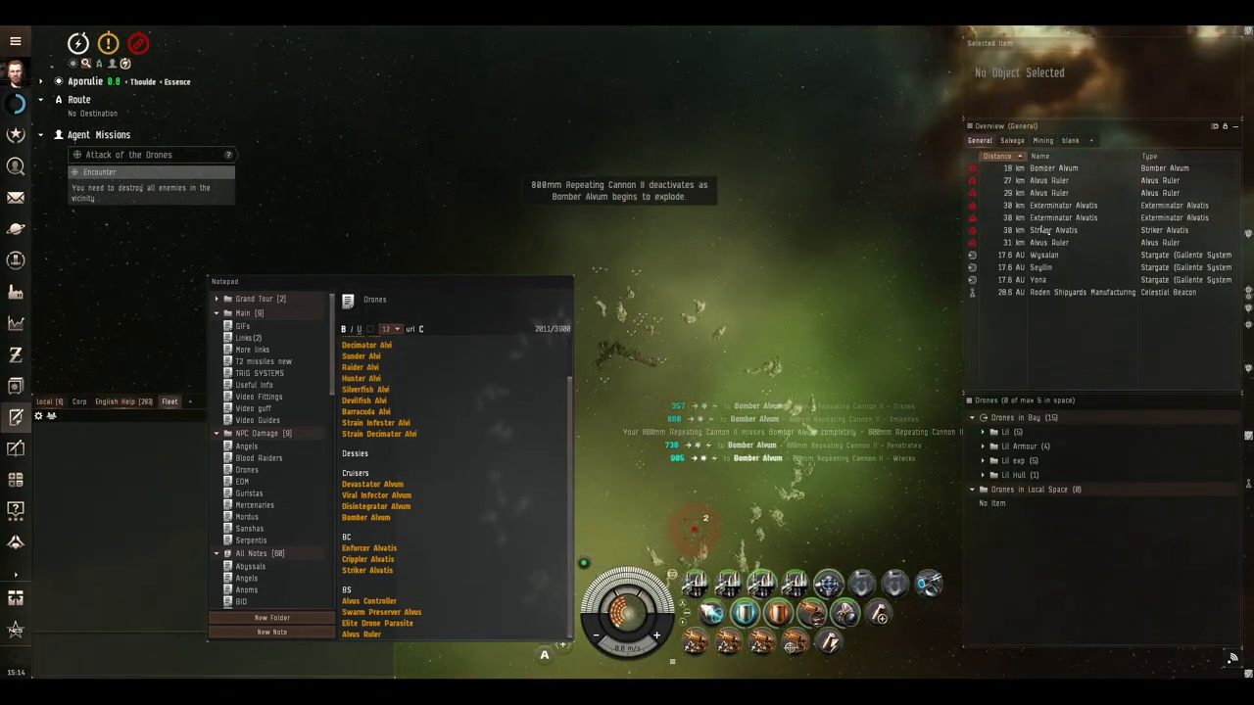
- Lock the Alvatis wave and review, then close, the Exterminator Alvatis details
click(1064, 217)
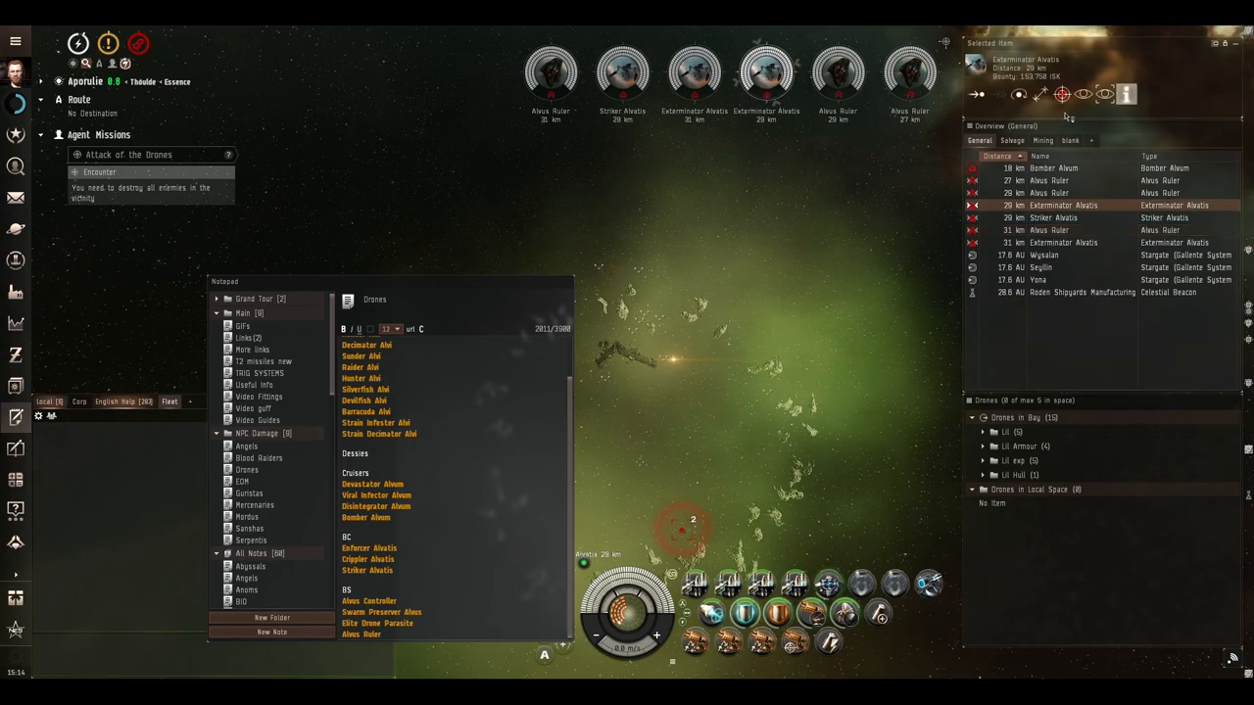
click(1125, 94)
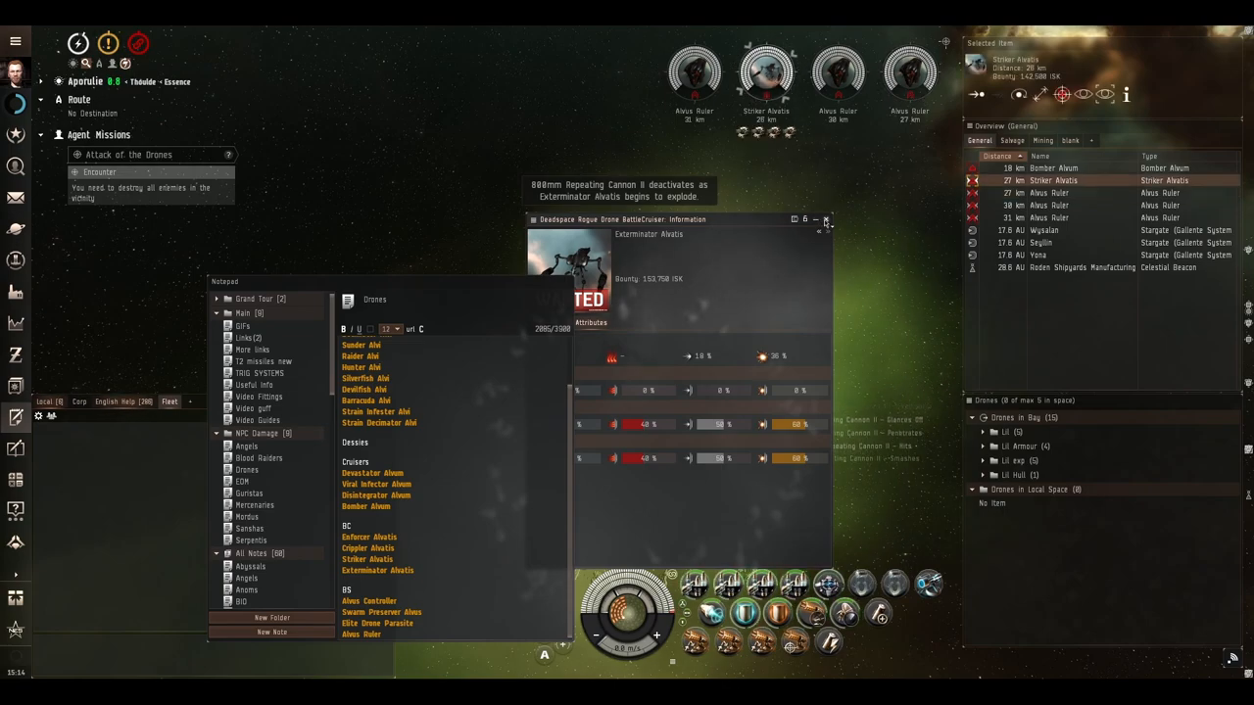
click(826, 219)
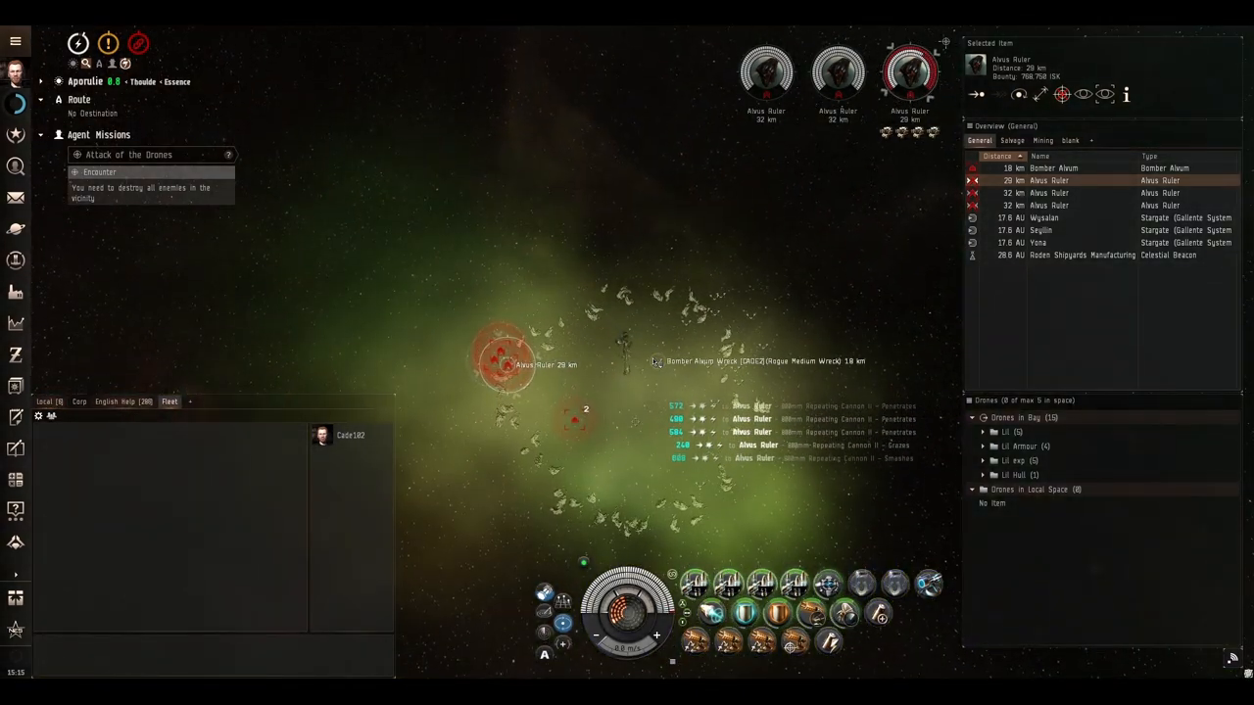
- Use the Bomber Alvum wreck's menu and keep firing on the locked Alvus Rulers
right_click(656, 362)
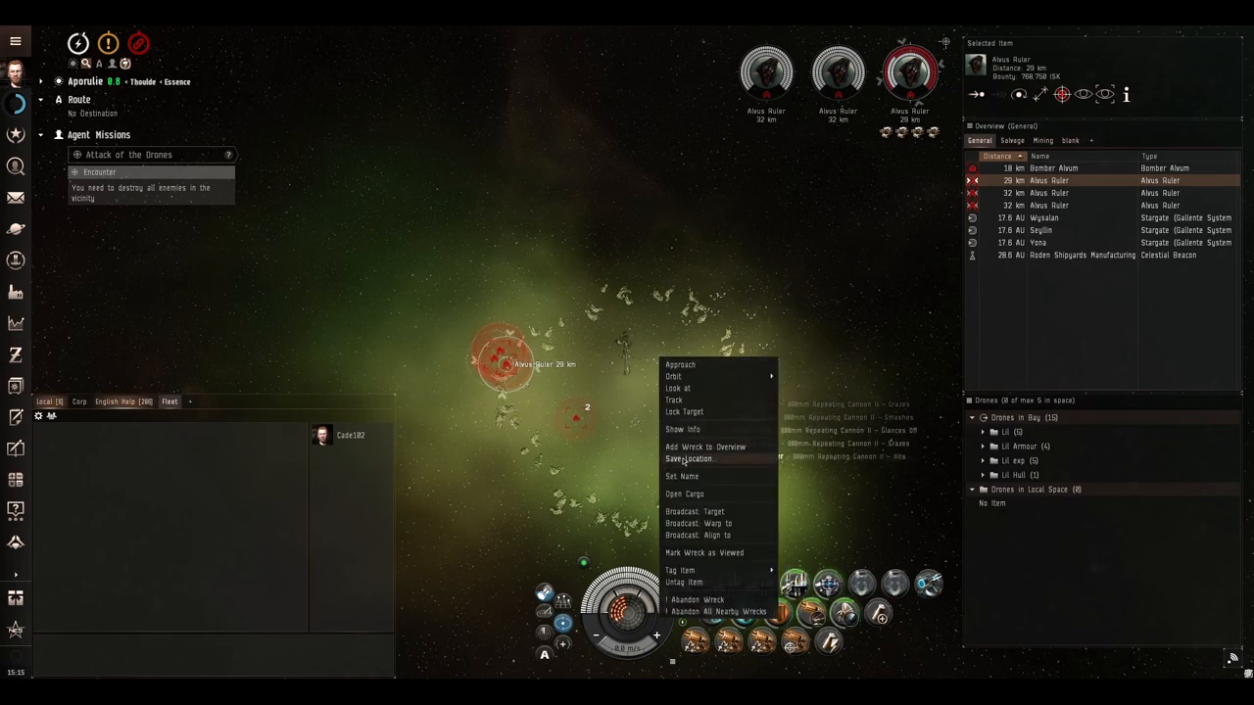
click(689, 458)
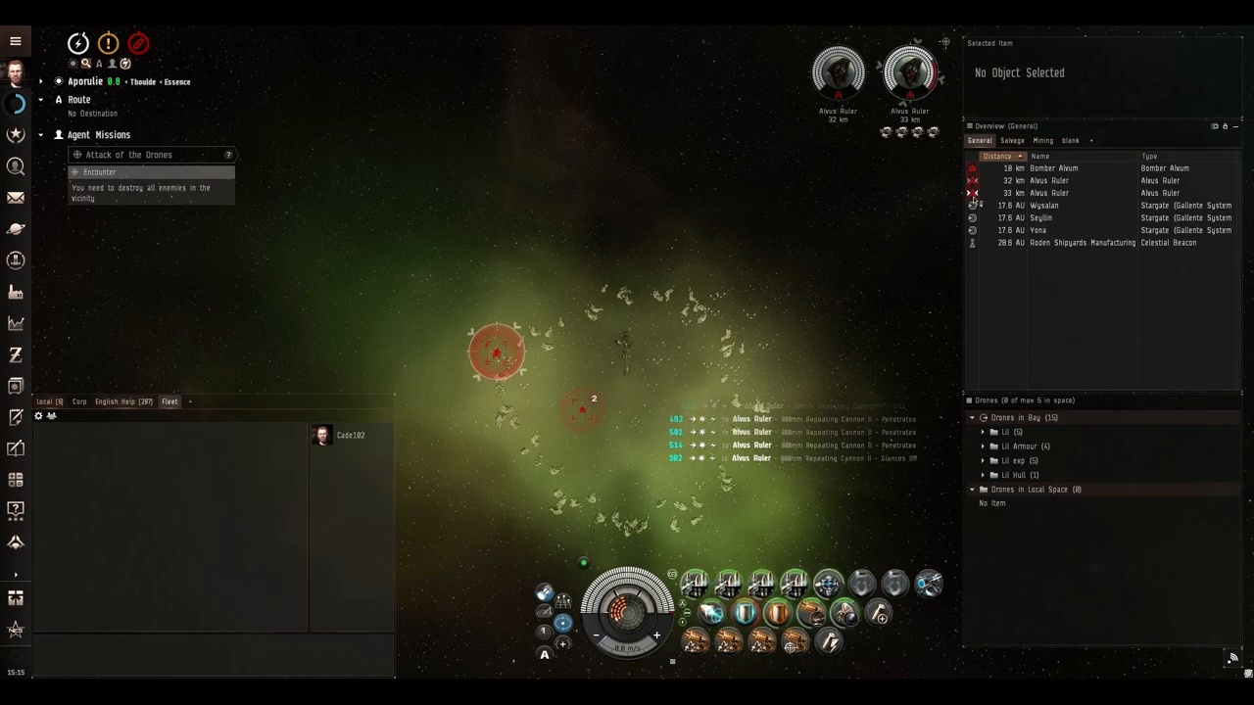
click(1053, 168)
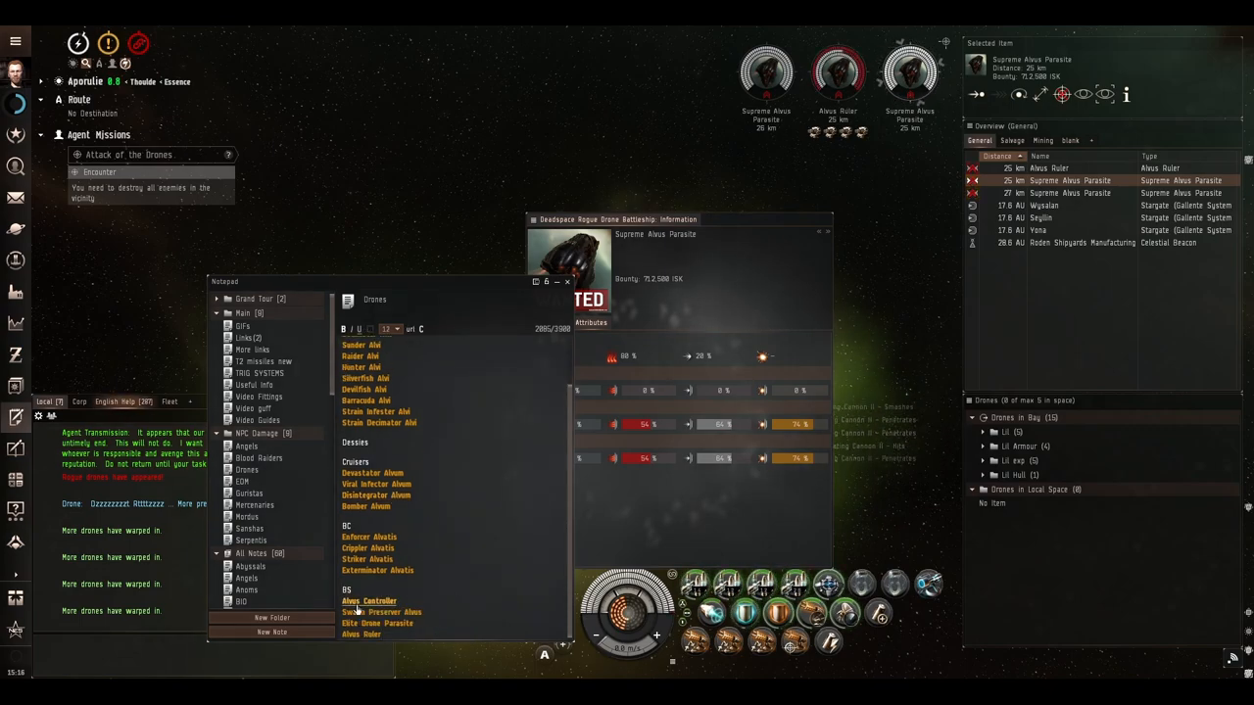
- Edit the Drones note in the Notepad while the Supreme Alvus Parasite wave arrives
click(377, 623)
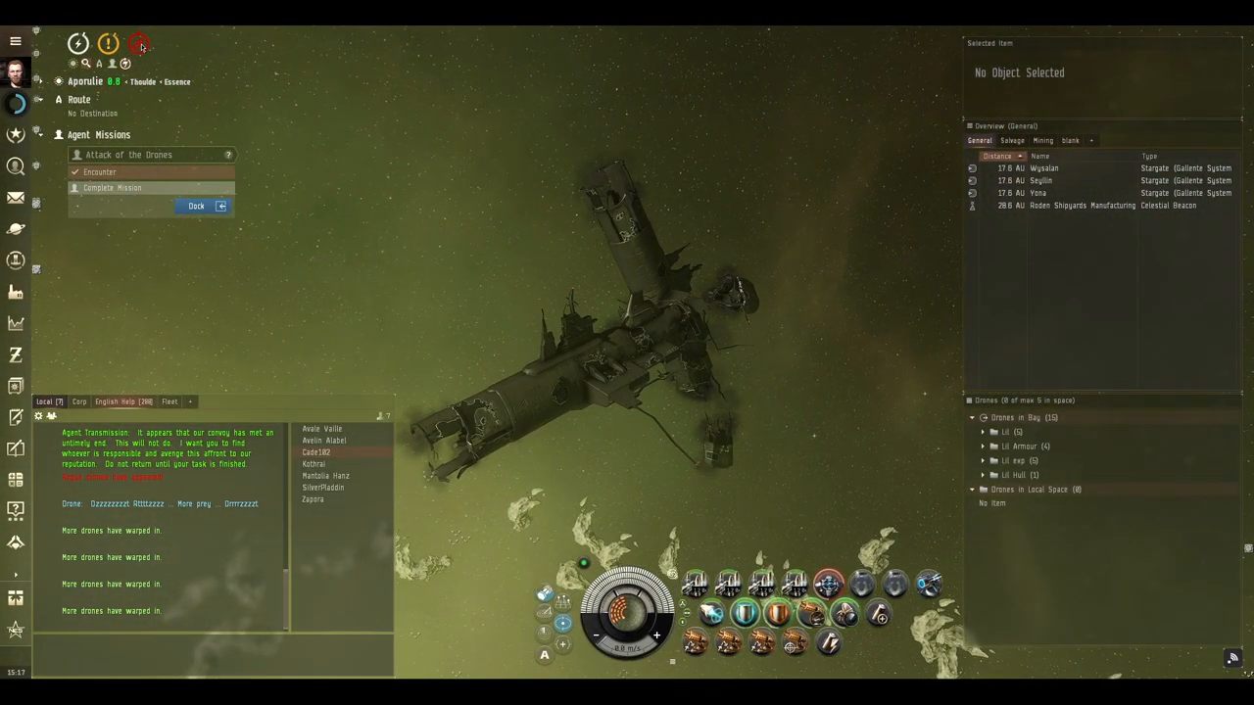
mouse_move(769, 428)
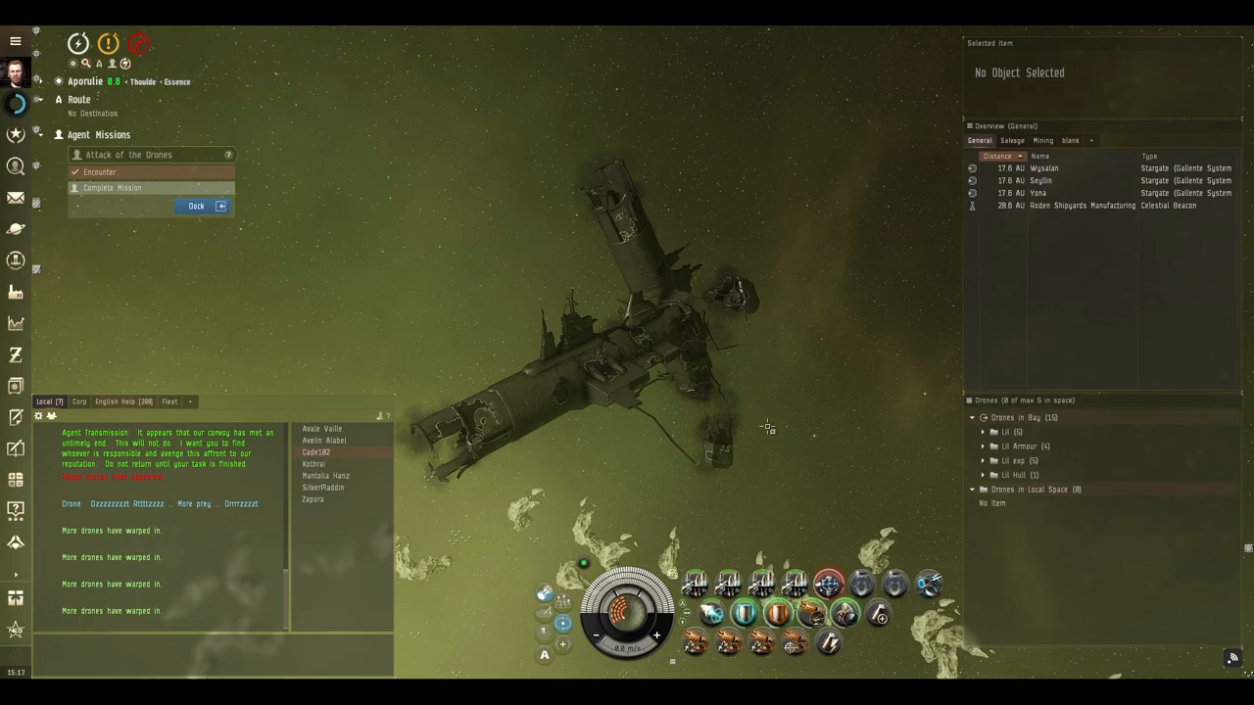